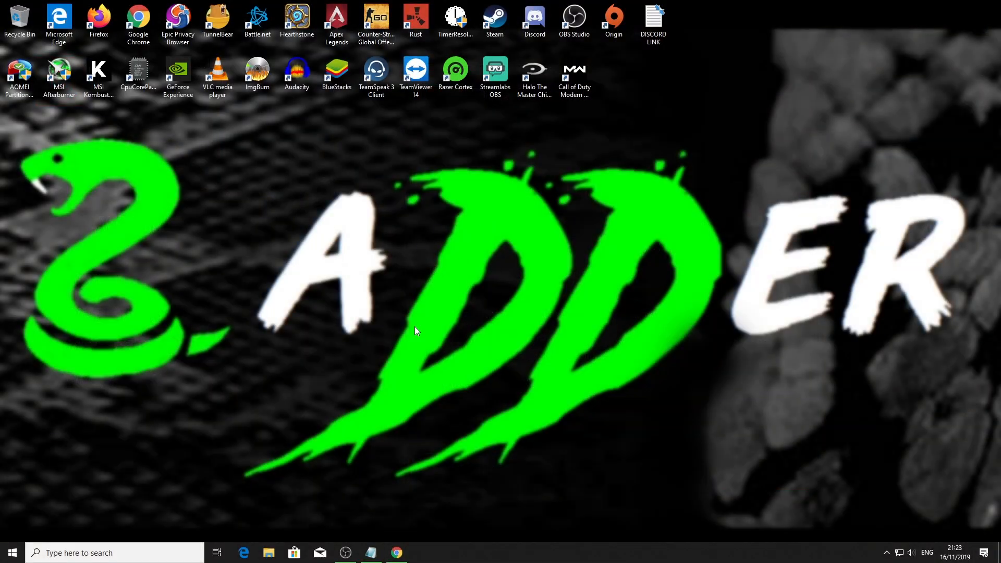
mouse_move(454, 284)
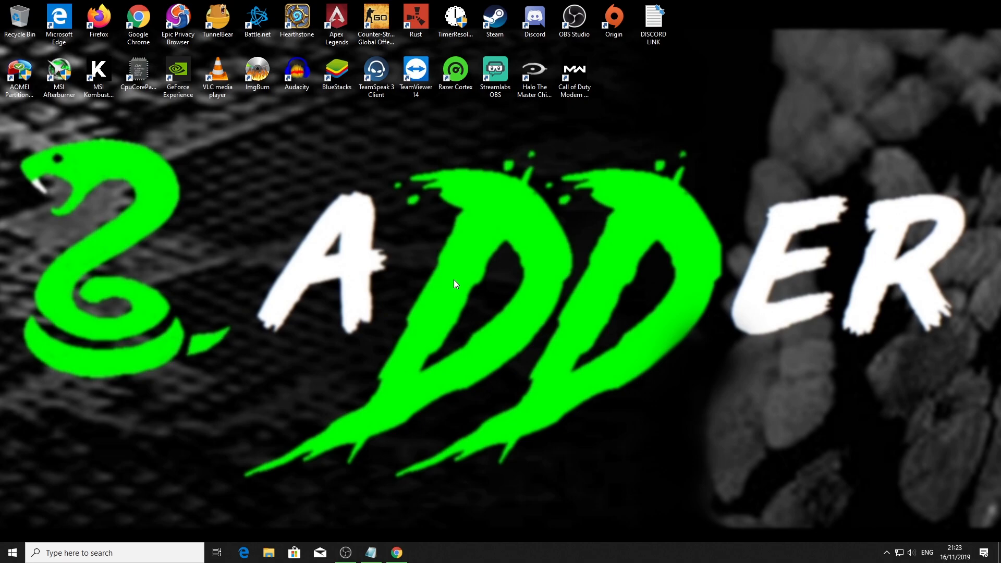
mouse_move(414, 451)
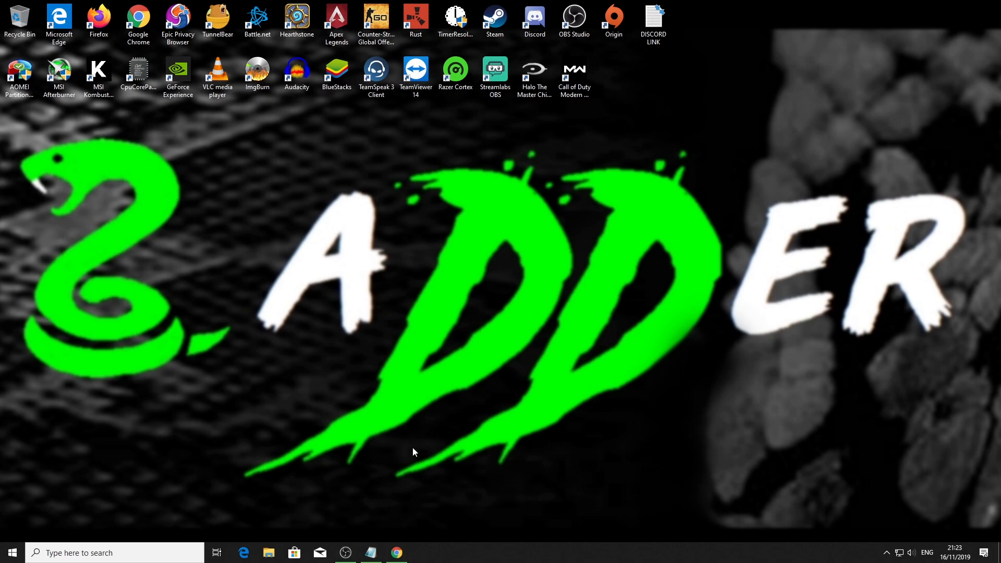
Step: Bring Google Chrome forward from the taskbar
left_click(397, 553)
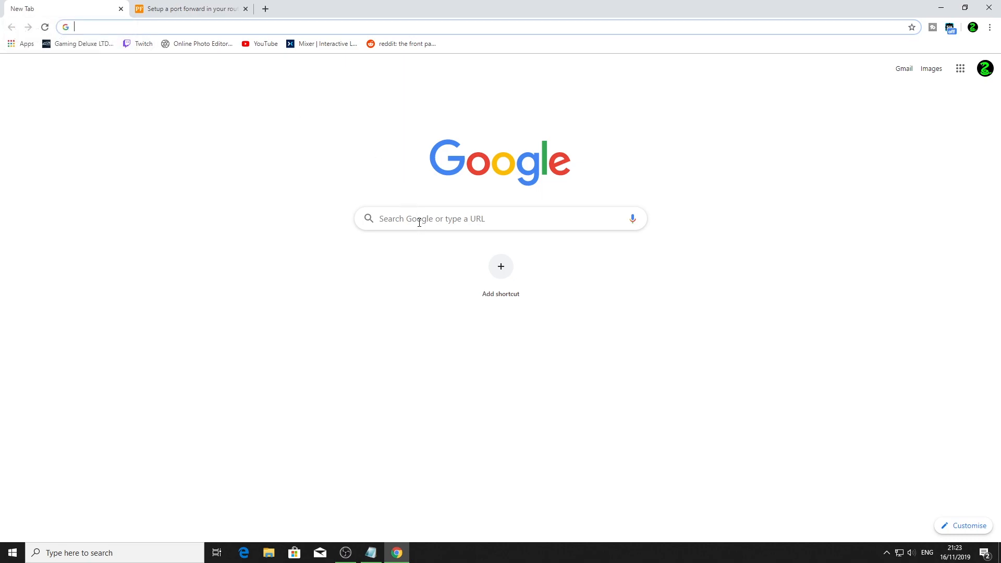
Step: Search Google for 'my ip' to show the public IP, then return to the portforward.com guide
type("my ip")
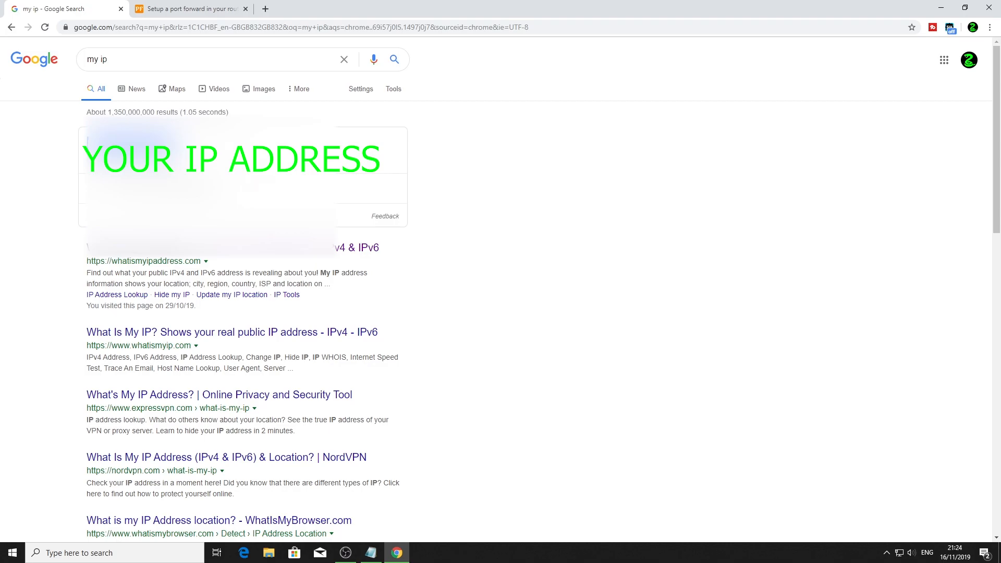
mouse_move(127, 7)
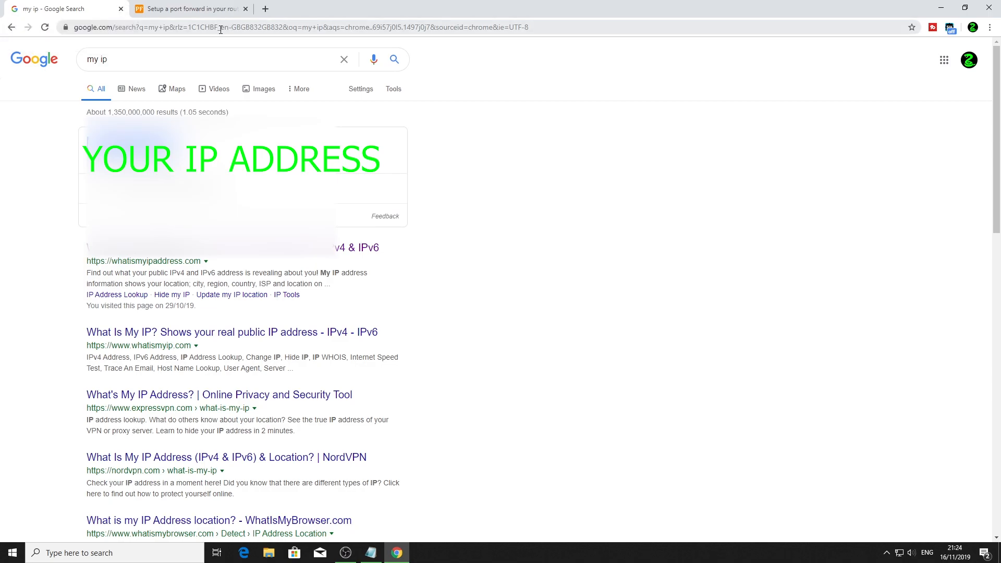
mouse_move(192, 10)
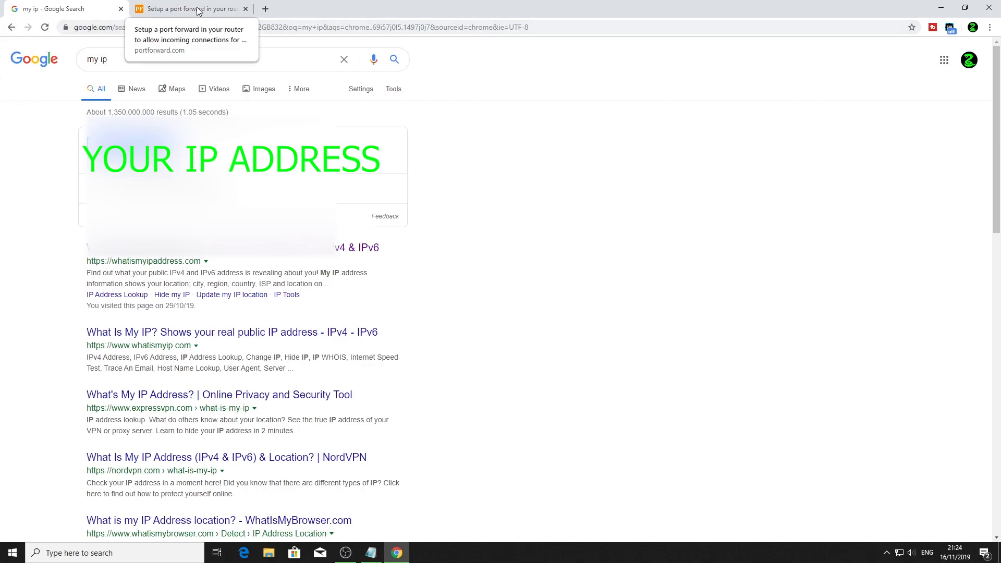
left_click(189, 9)
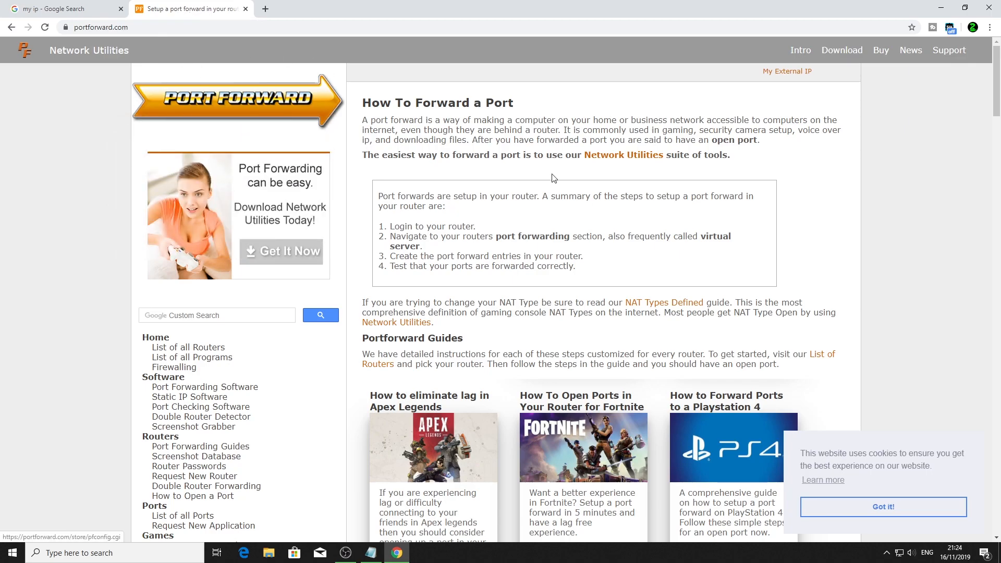
mouse_move(429, 304)
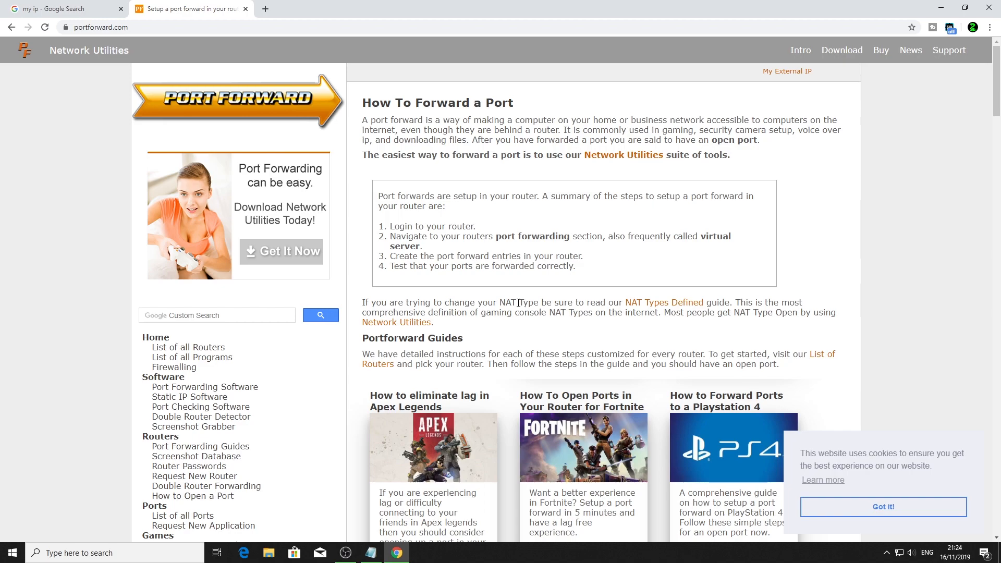
mouse_move(792, 5)
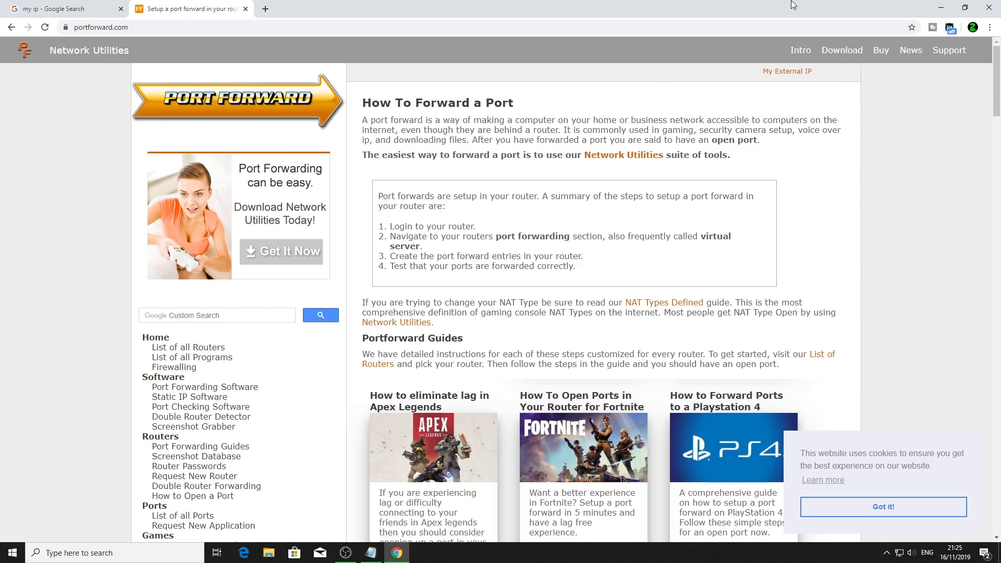
Step: Bring the Notepad list of TCP and UDP ports to the front
left_click(370, 553)
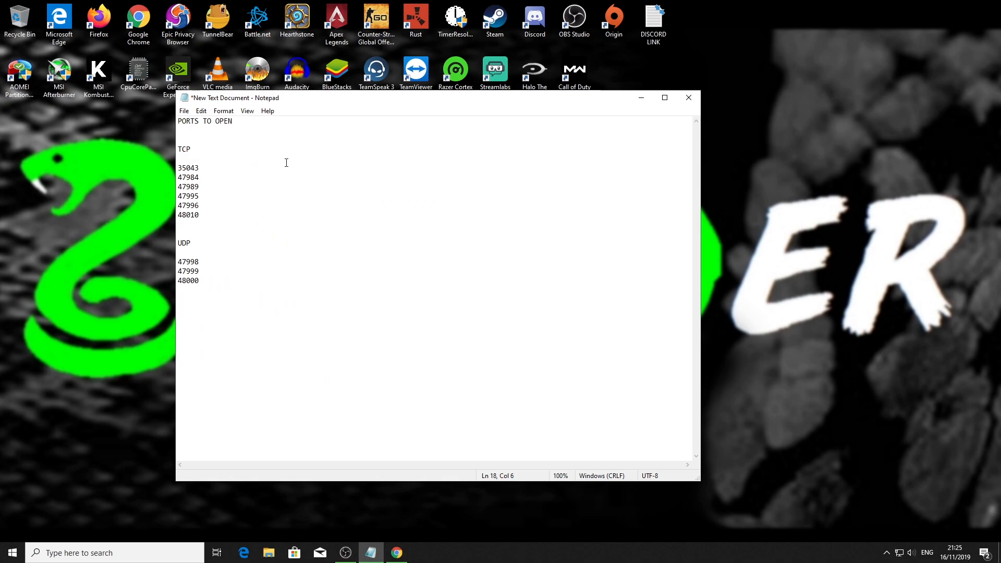
mouse_move(288, 136)
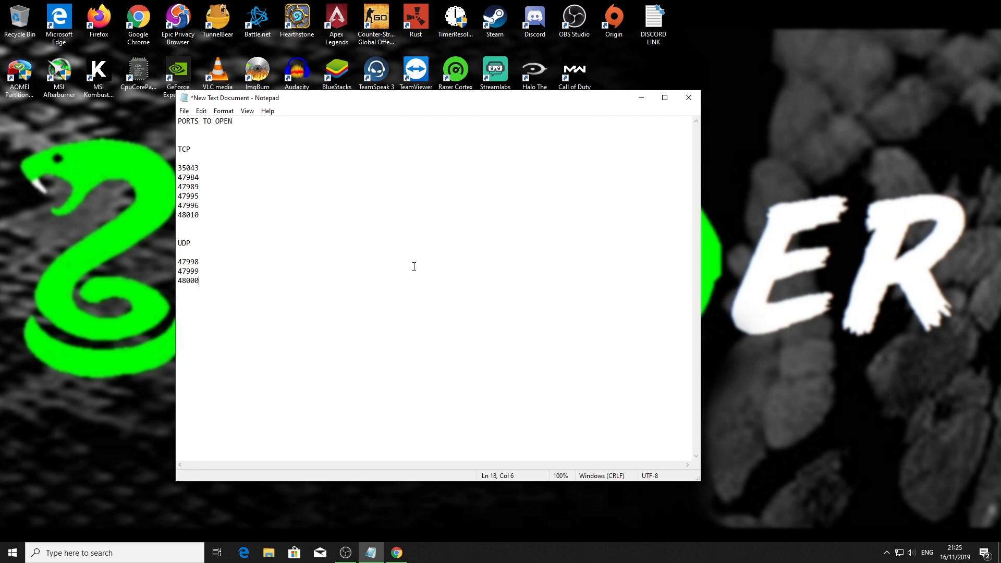
mouse_move(717, 106)
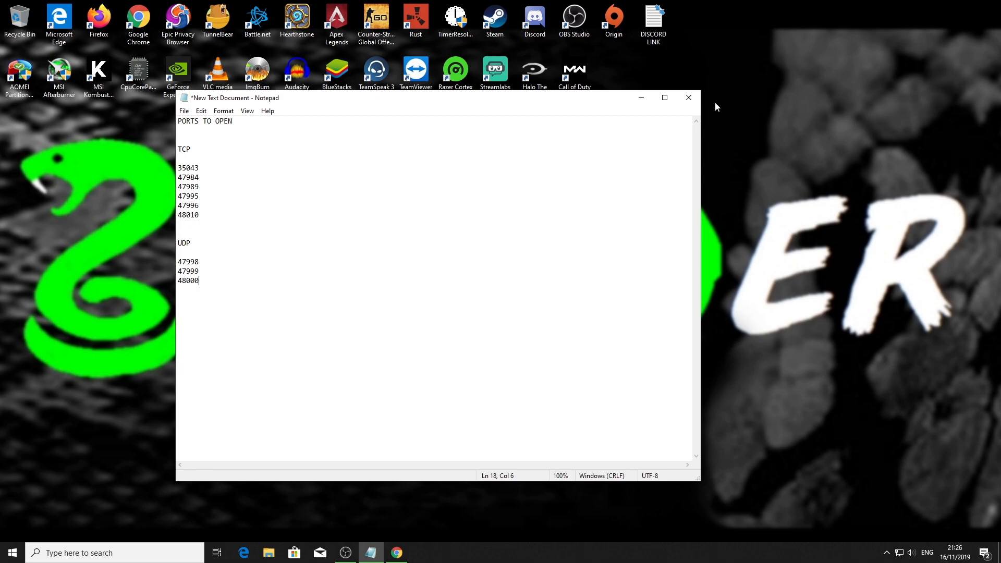
mouse_move(689, 98)
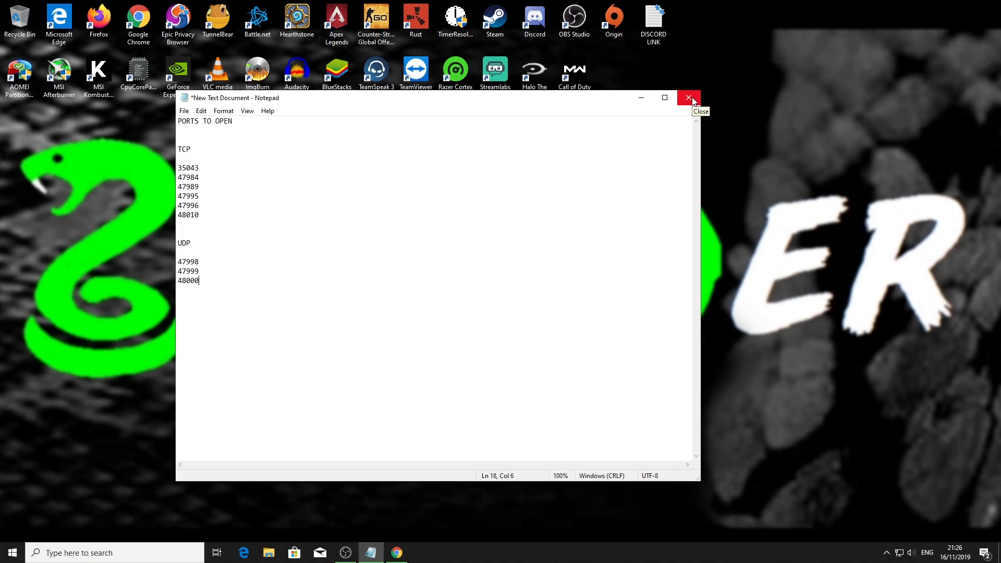
Step: Close the Notepad port list, leaving the save-changes prompt showing
left_click(688, 98)
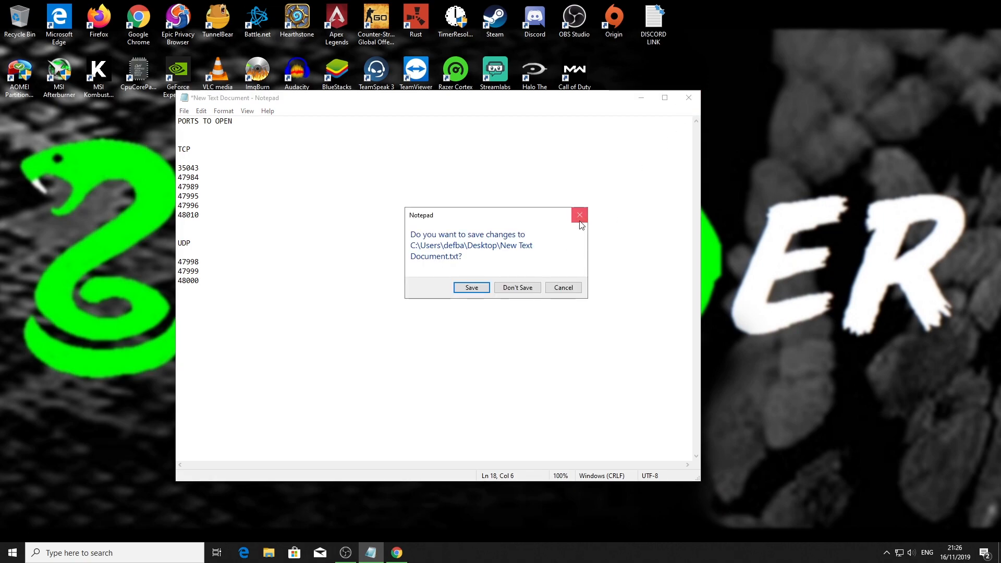